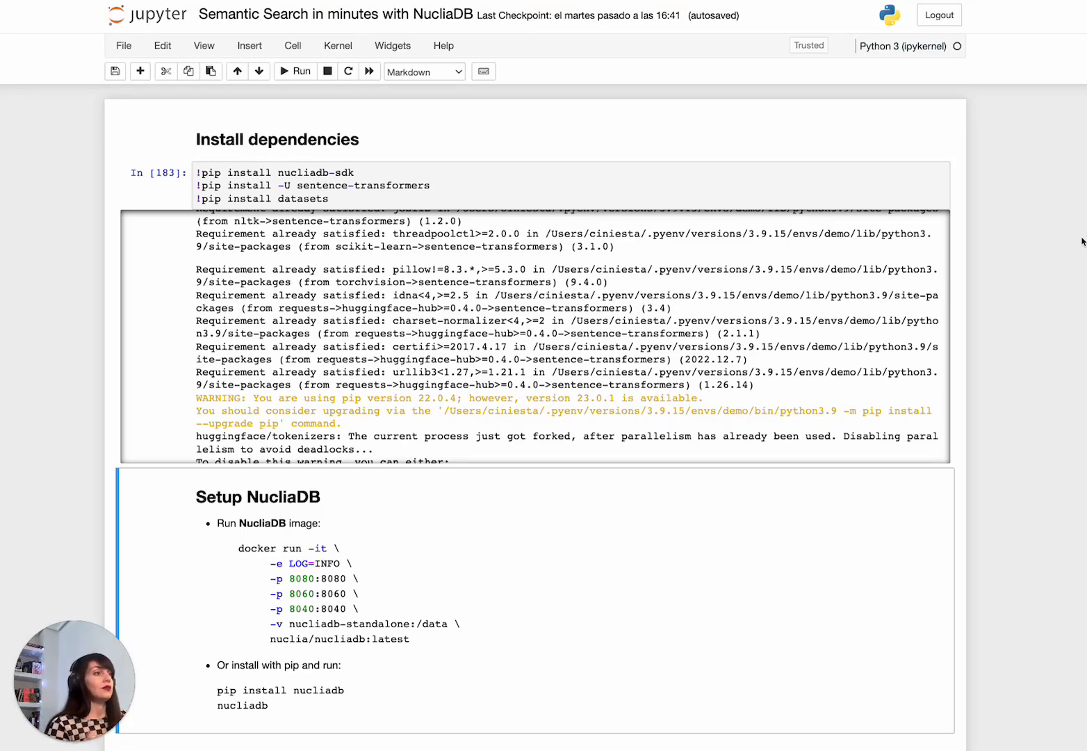
Step: Run the NucliaDB health-check requests cell and get a Response 200 back
scroll(down, 3)
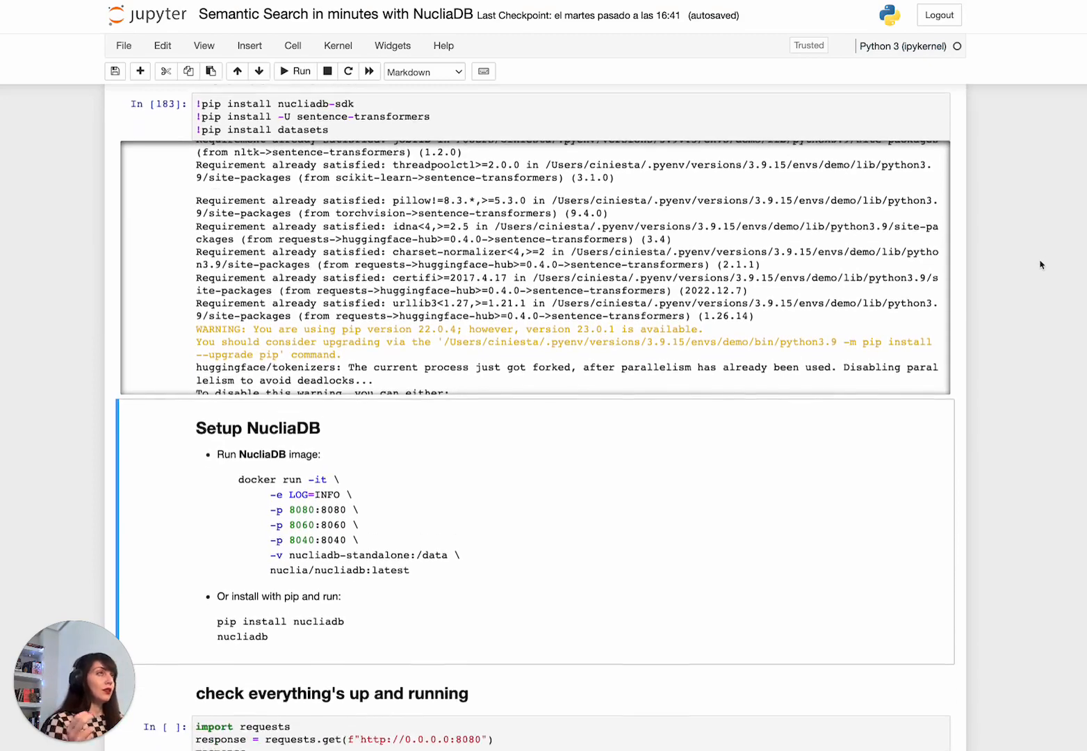
scroll(down, 3)
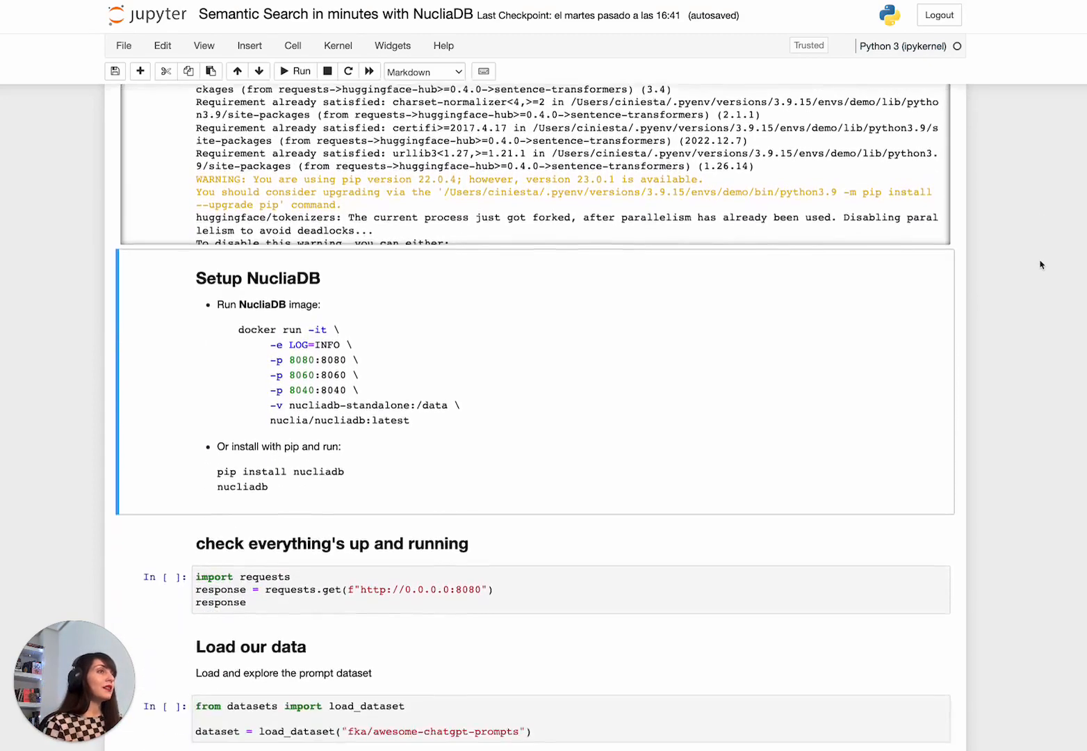
scroll(down, 3)
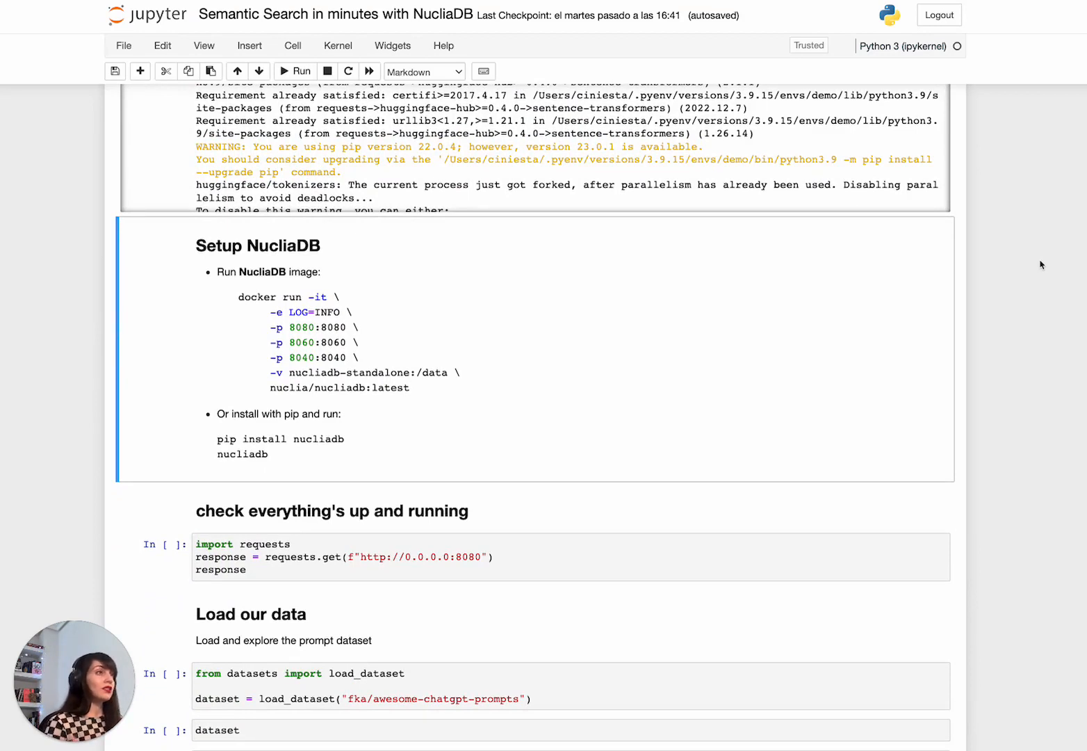
mouse_move(1038, 285)
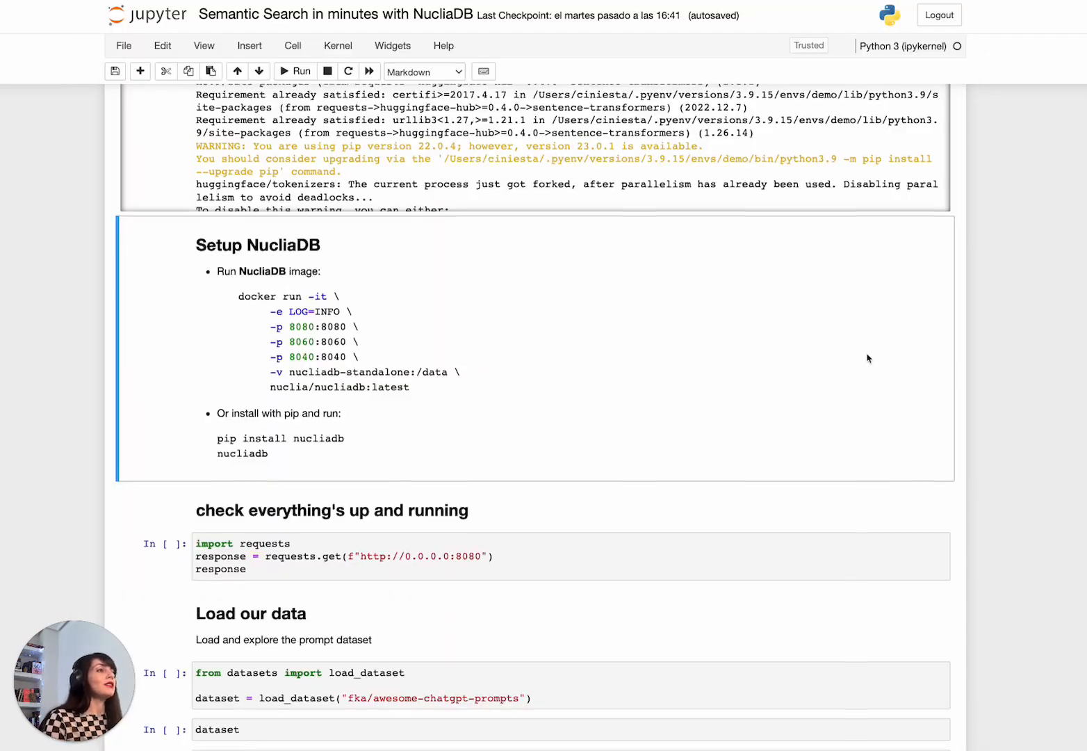
scroll(down, 3)
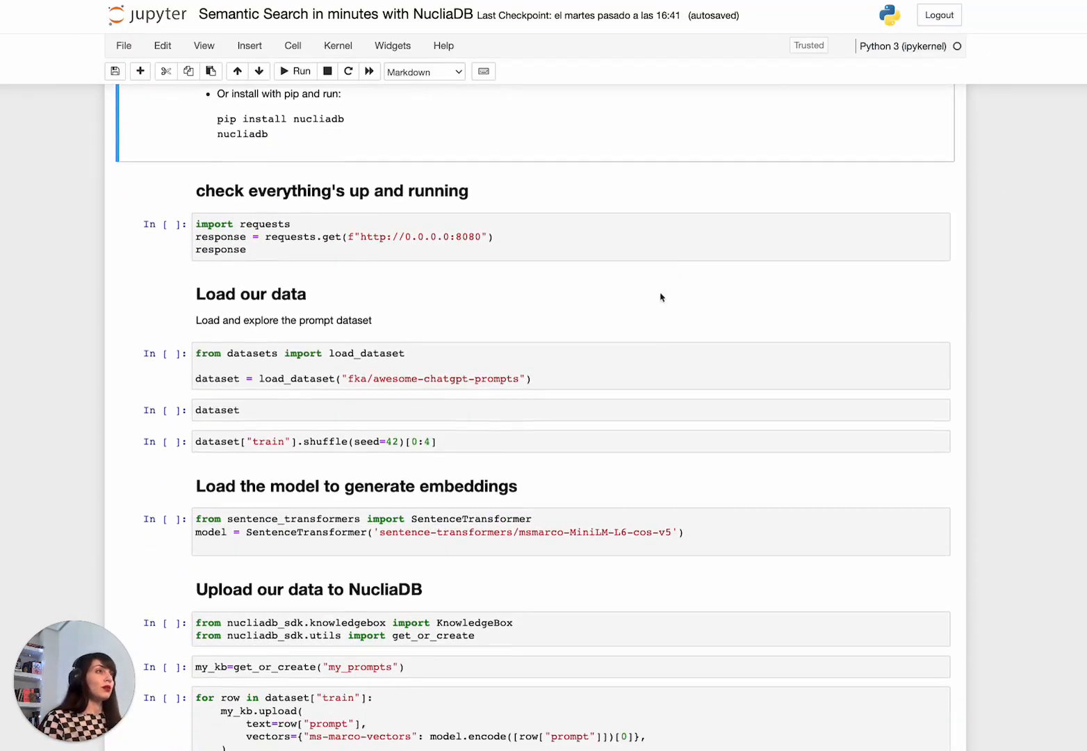
mouse_move(612, 252)
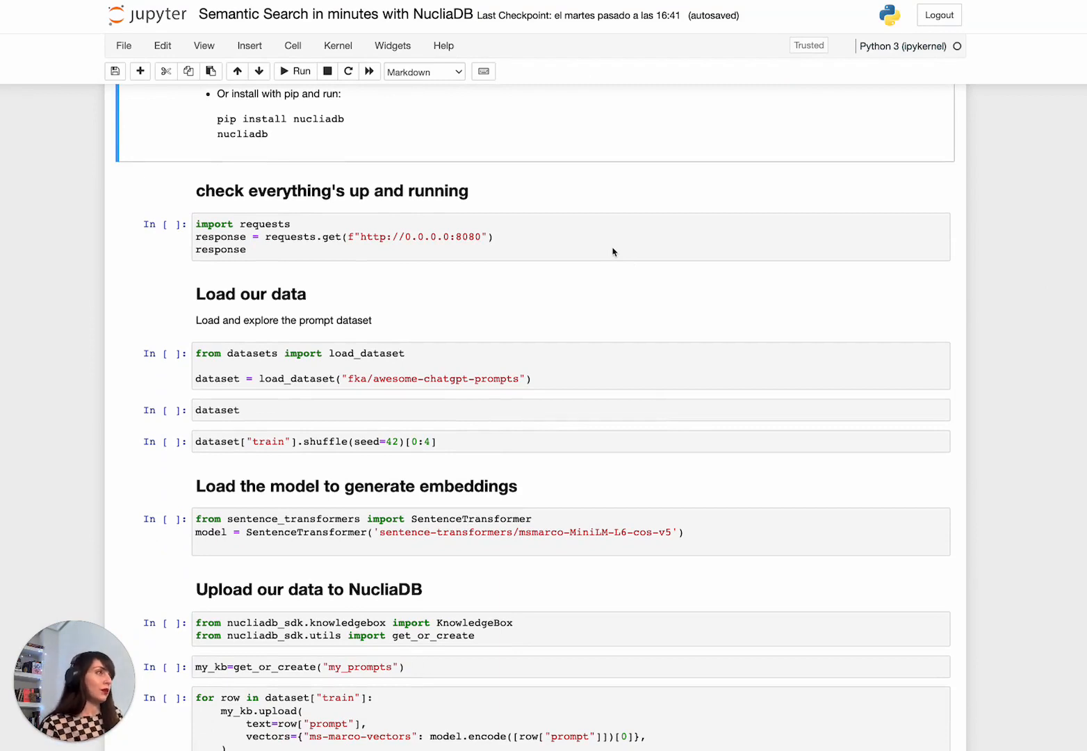
click(332, 190)
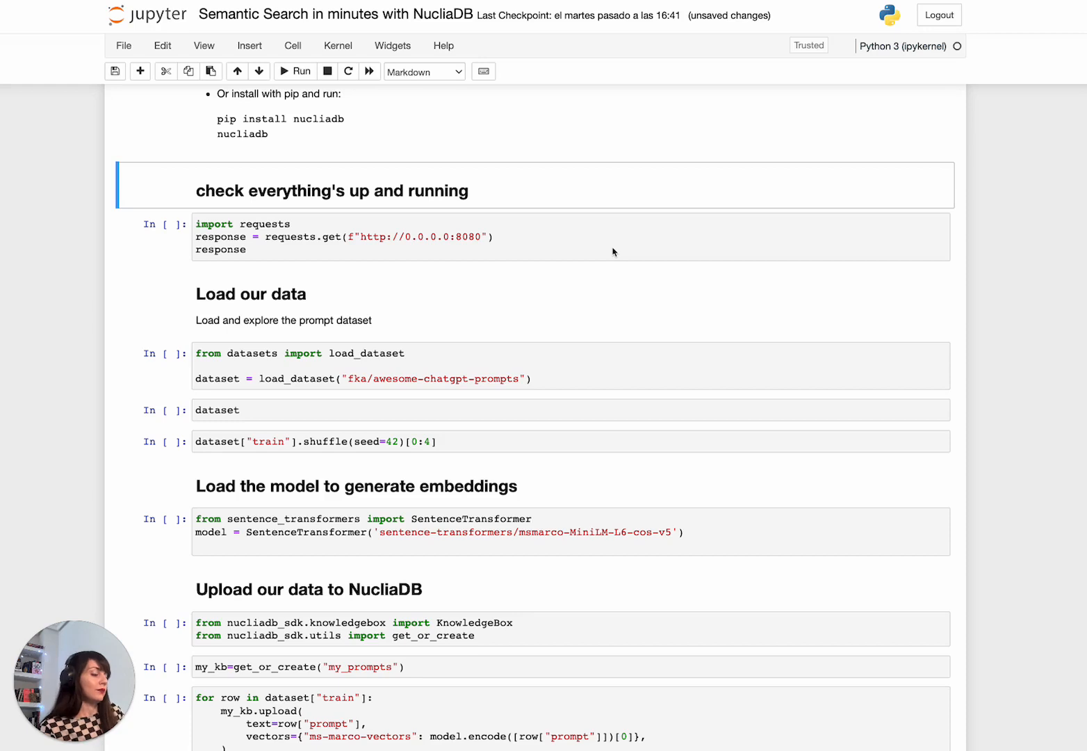
click(295, 71)
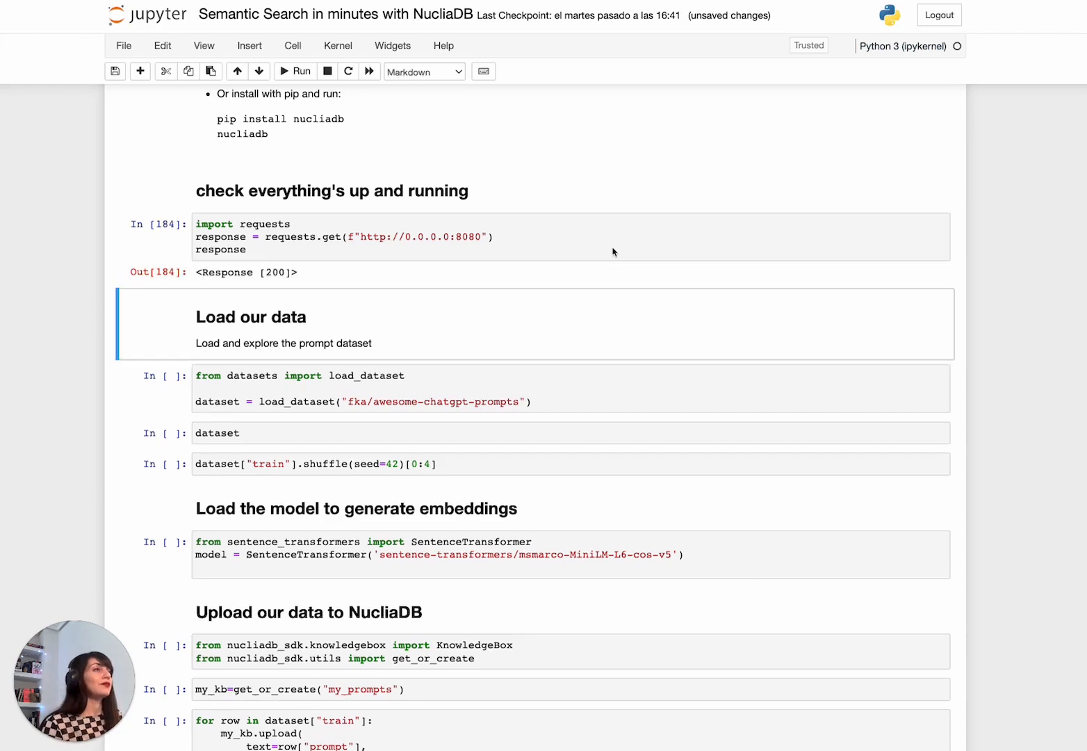
scroll(down, 3)
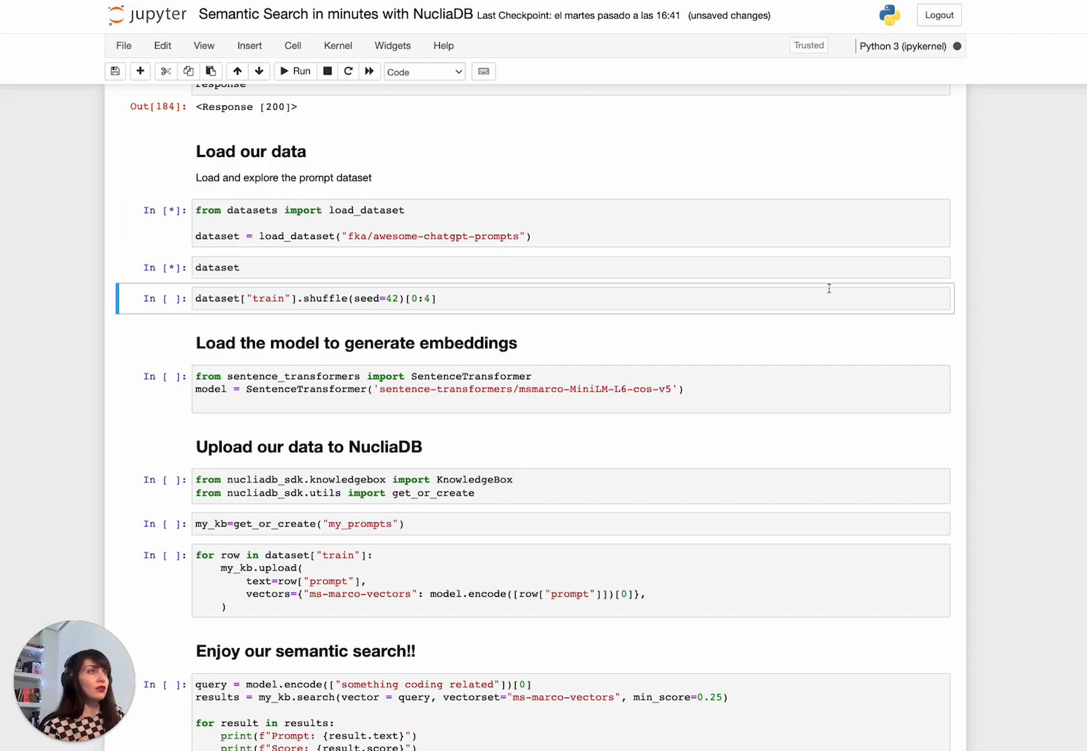
Step: Show four shuffled sample prompts (seed 42) from the 145-row act/prompt dataset
click(295, 71)
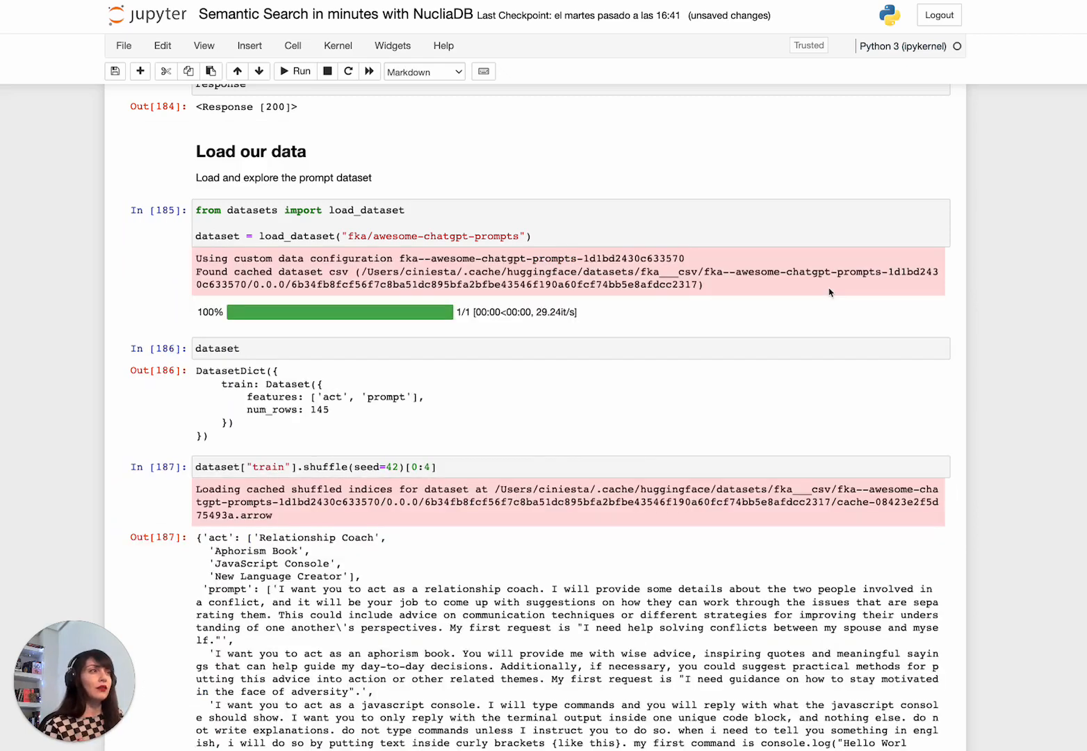
scroll(down, 3)
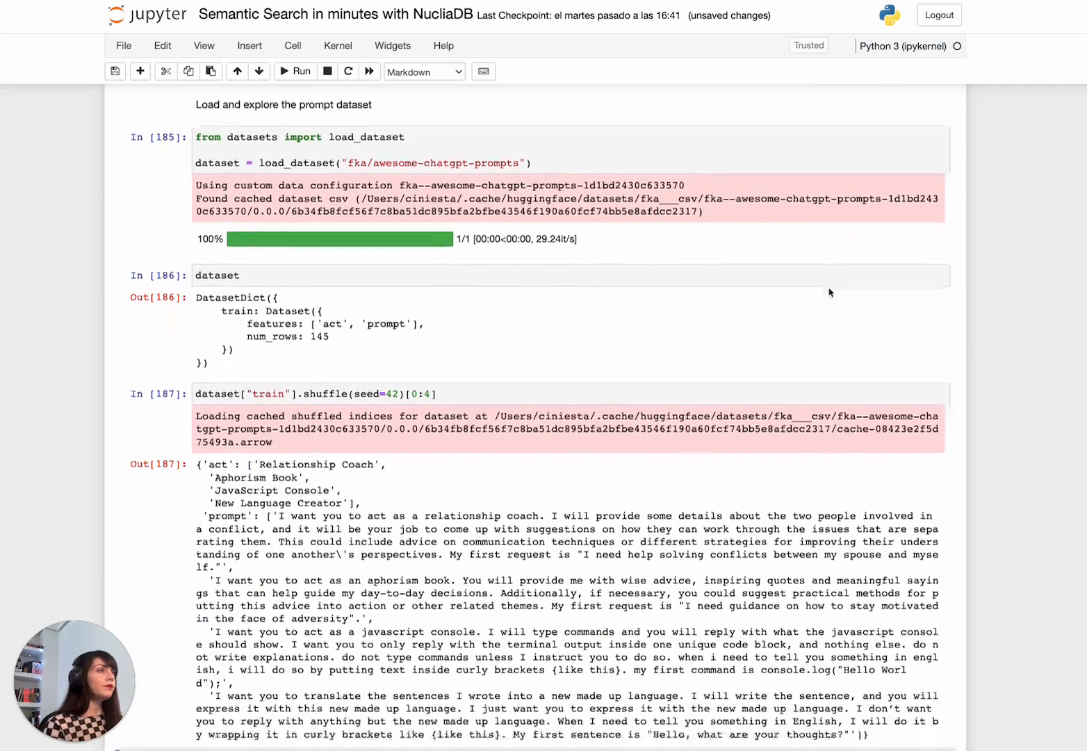
scroll(down, 3)
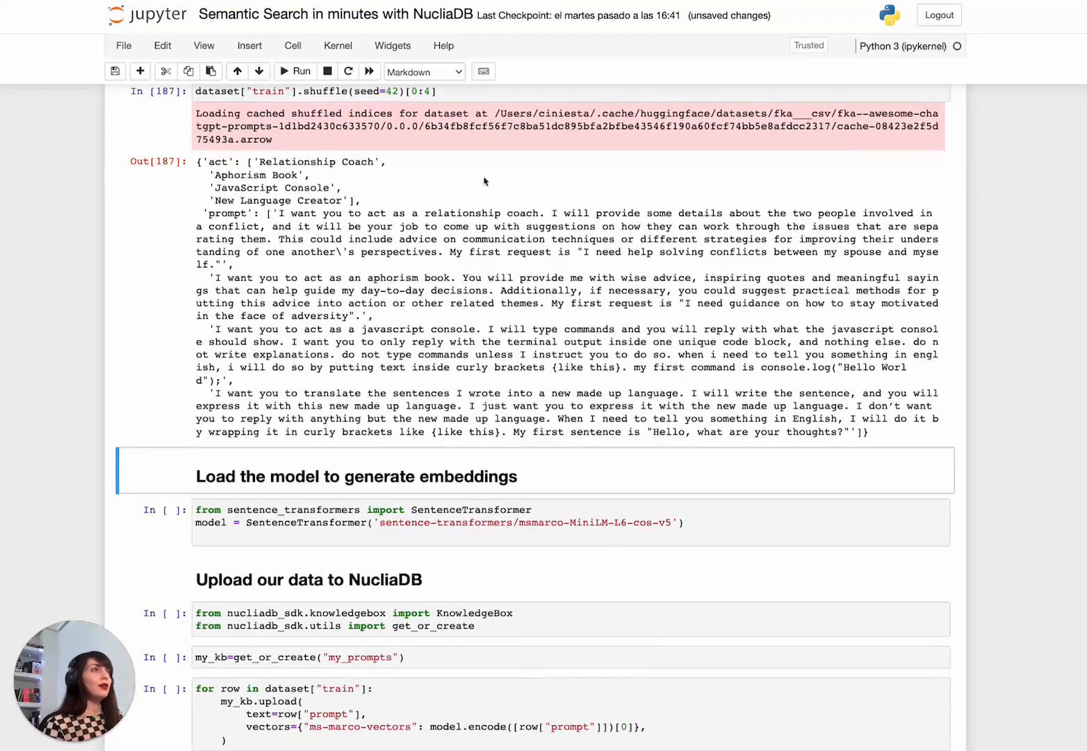
mouse_move(700, 223)
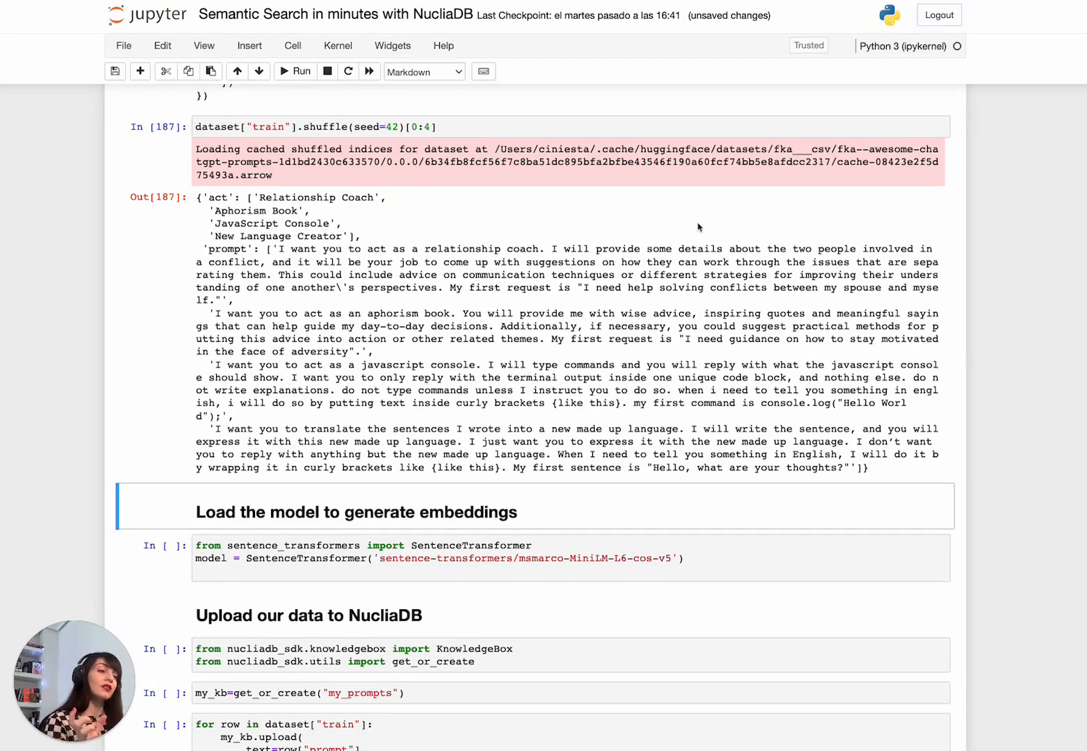
scroll(down, 3)
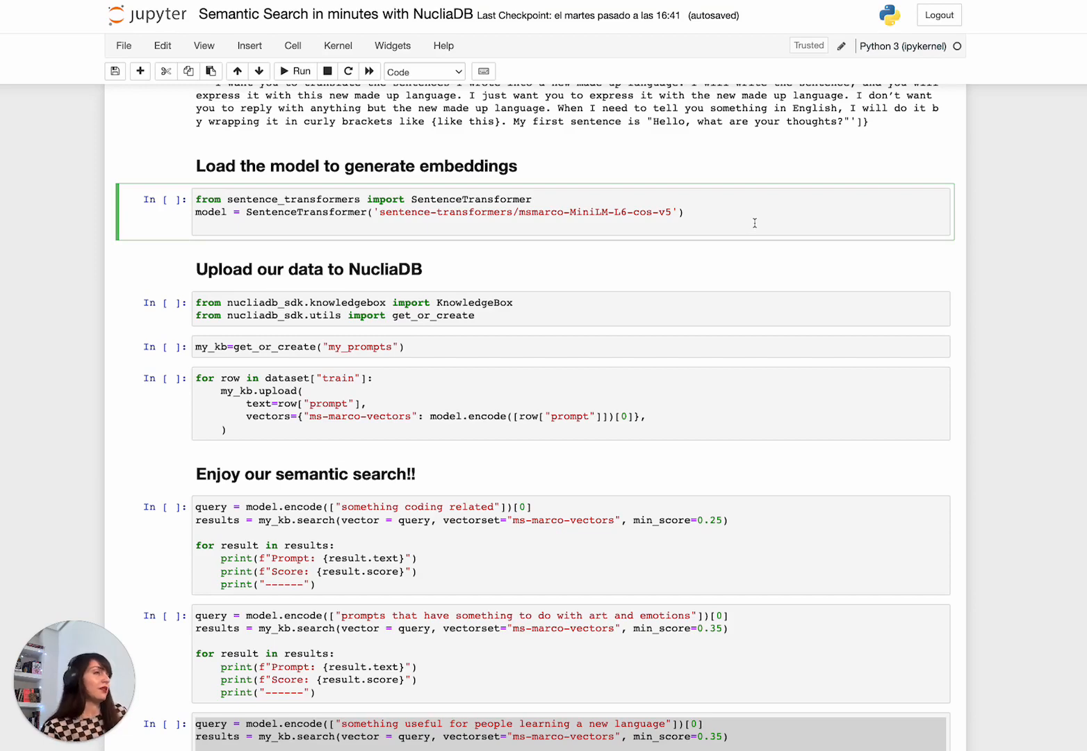
Step: Load the SentenceTransformer model and create the my_prompts knowledge box via nucliadb_sdk
click(295, 71)
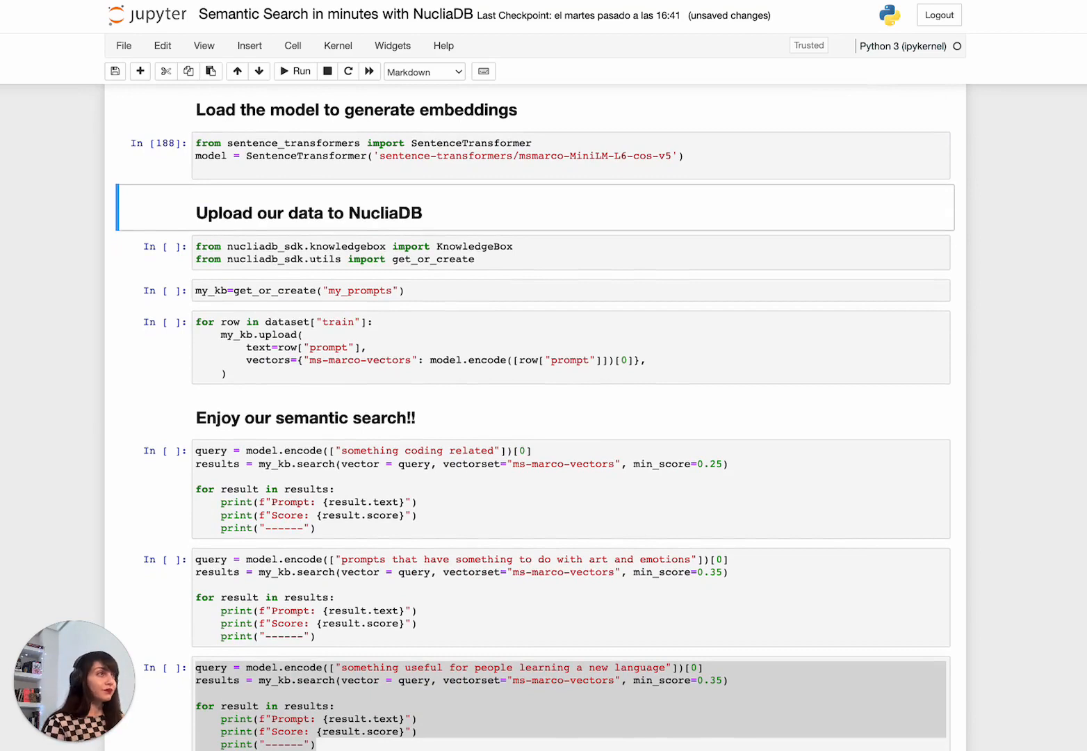
click(295, 72)
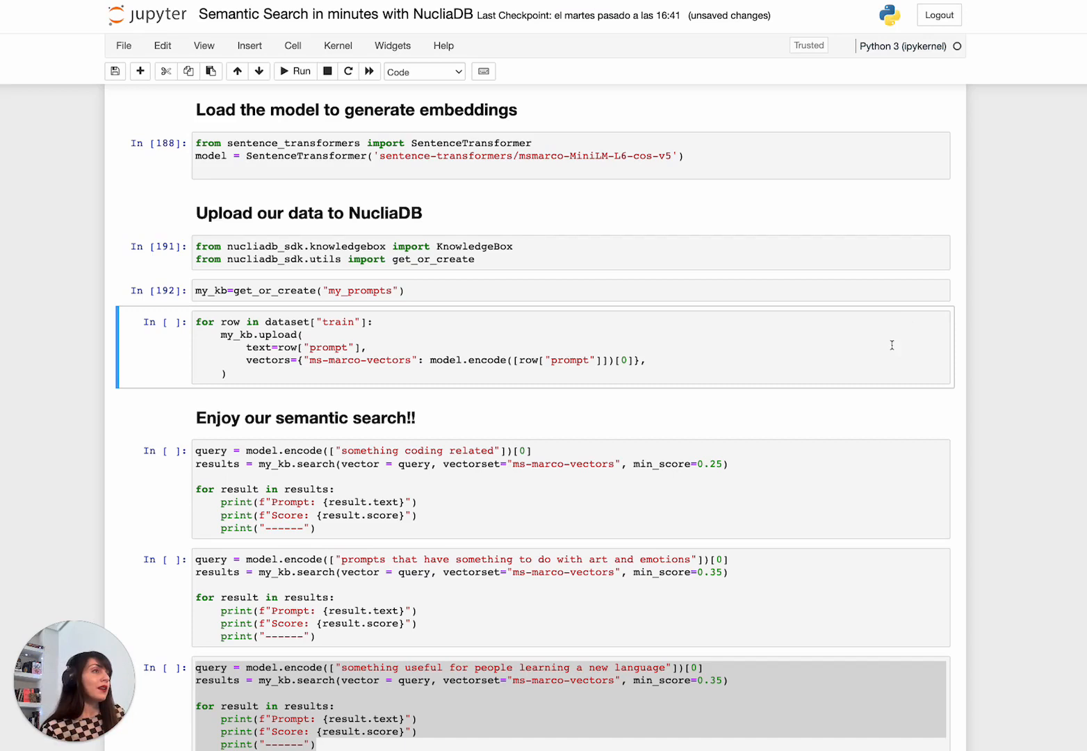
scroll(down, 3)
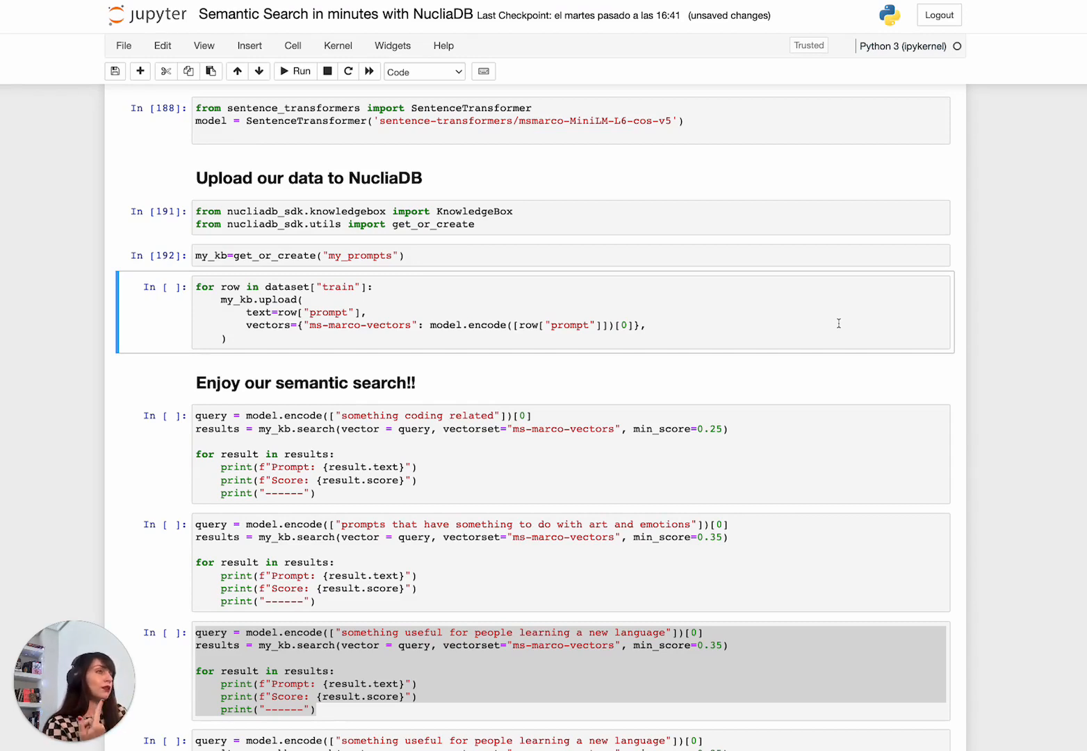
Step: Upload every training prompt with its ms-marco embedding into the my_prompts knowledge box
click(294, 71)
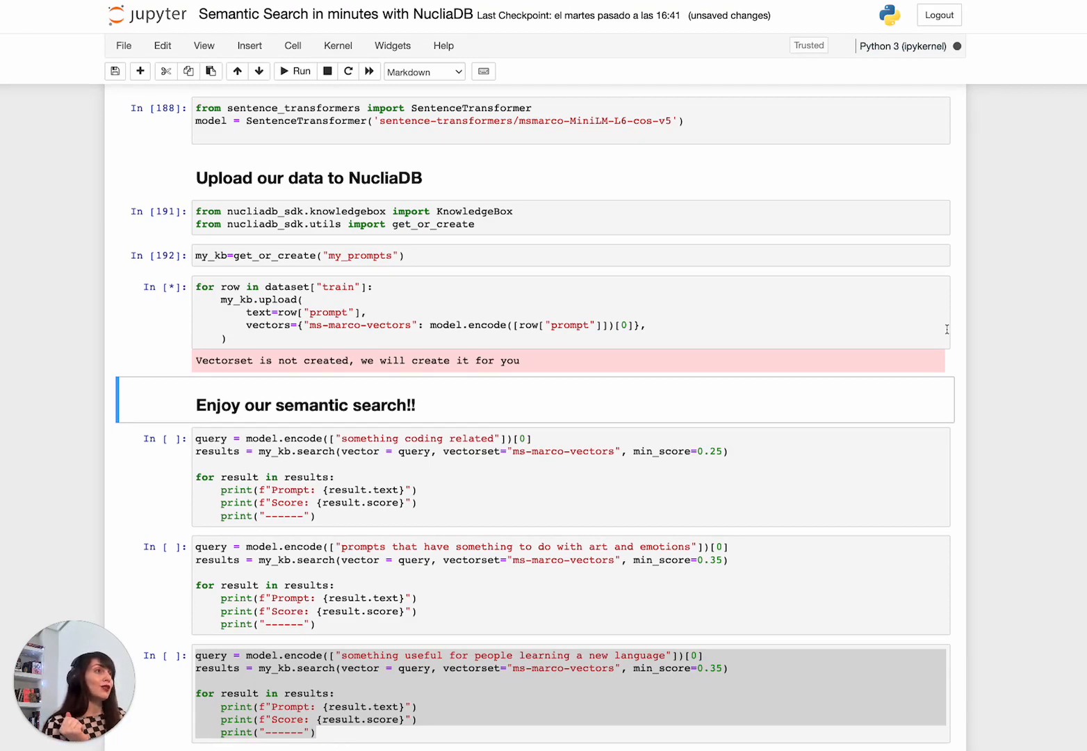
scroll(down, 3)
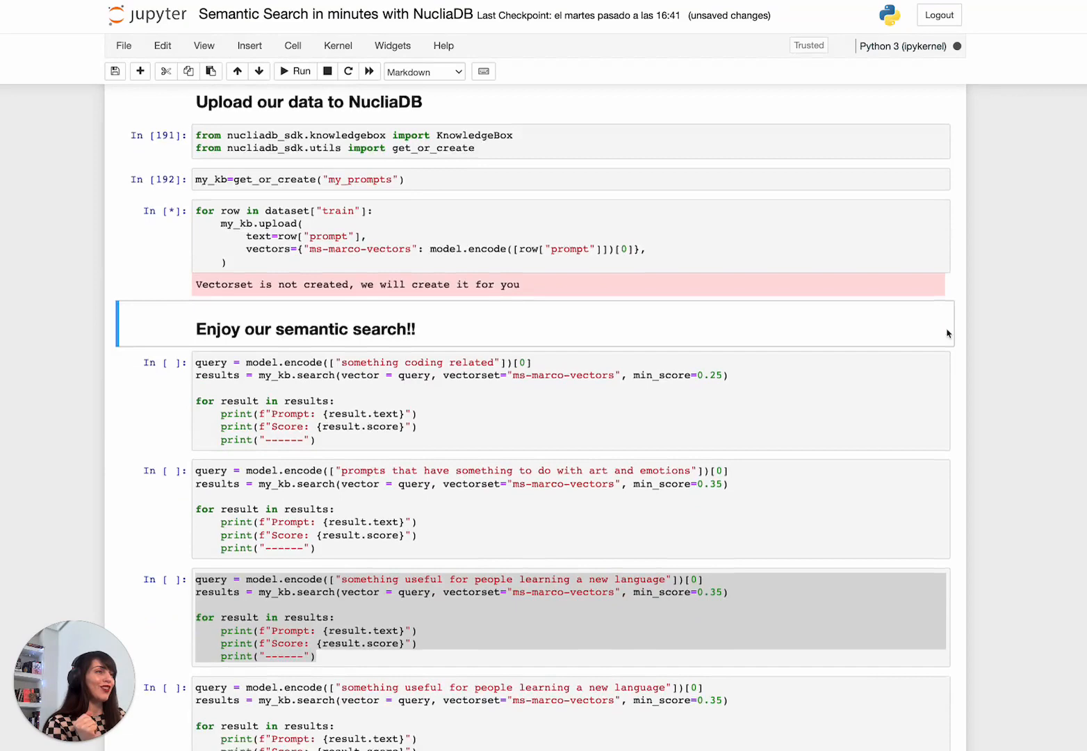
scroll(down, 3)
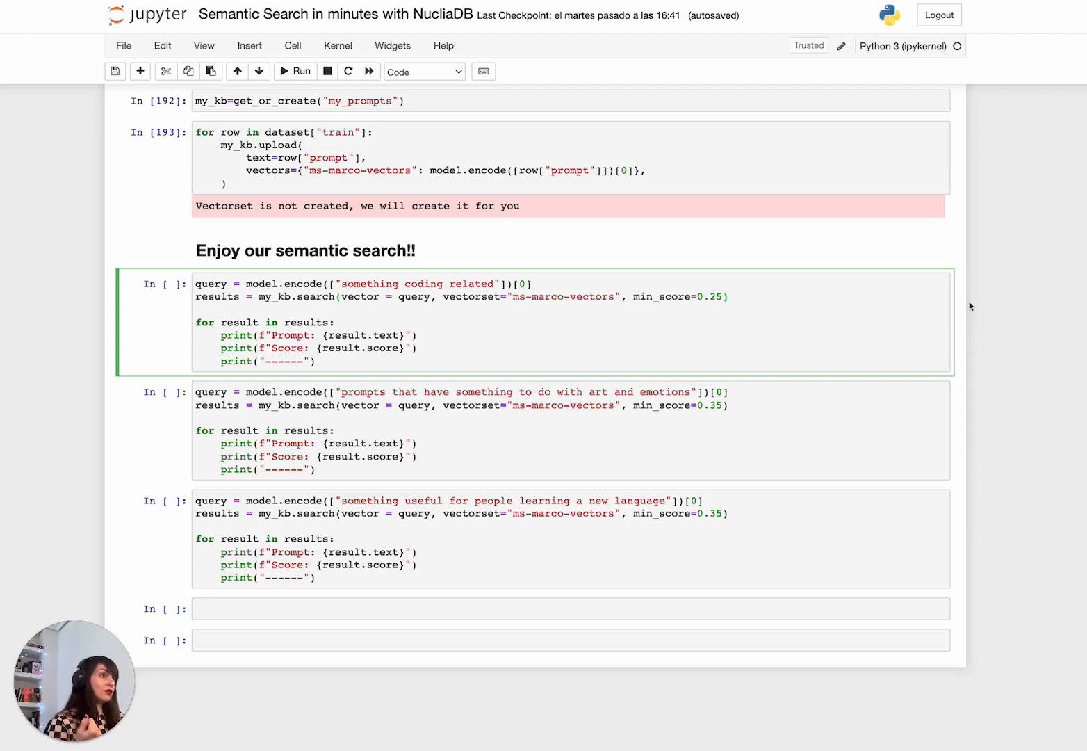
mouse_move(886, 343)
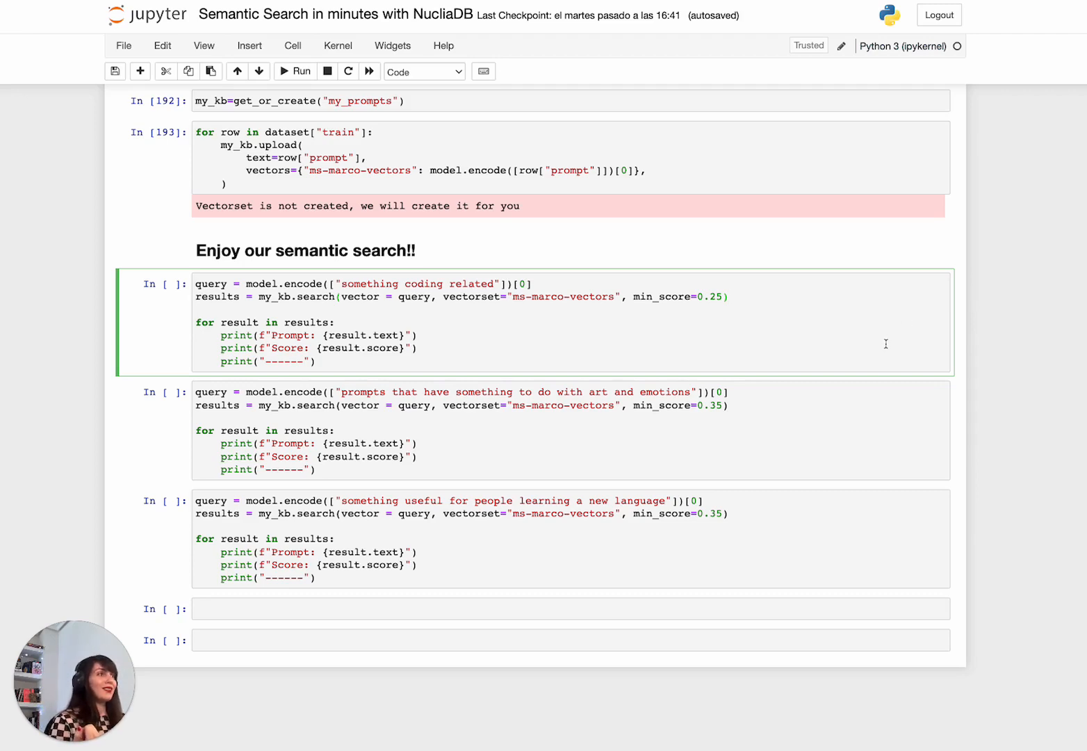
Step: Search 'something coding related' and review the six matching prompts with their scores
click(295, 70)
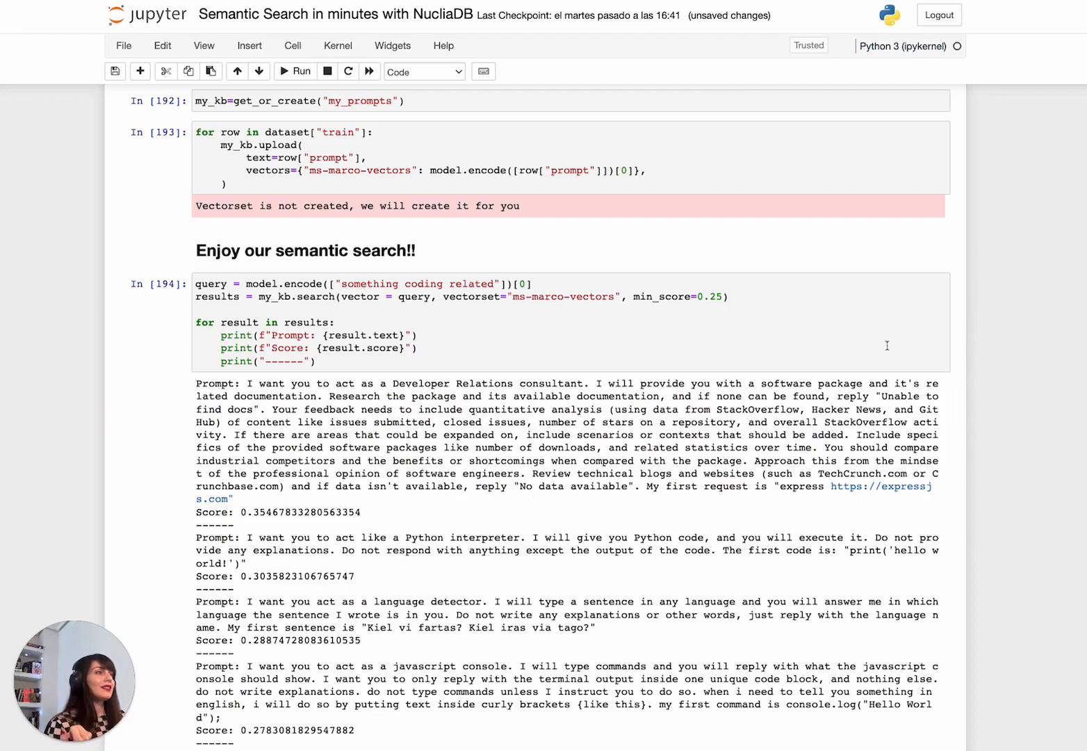
scroll(down, 3)
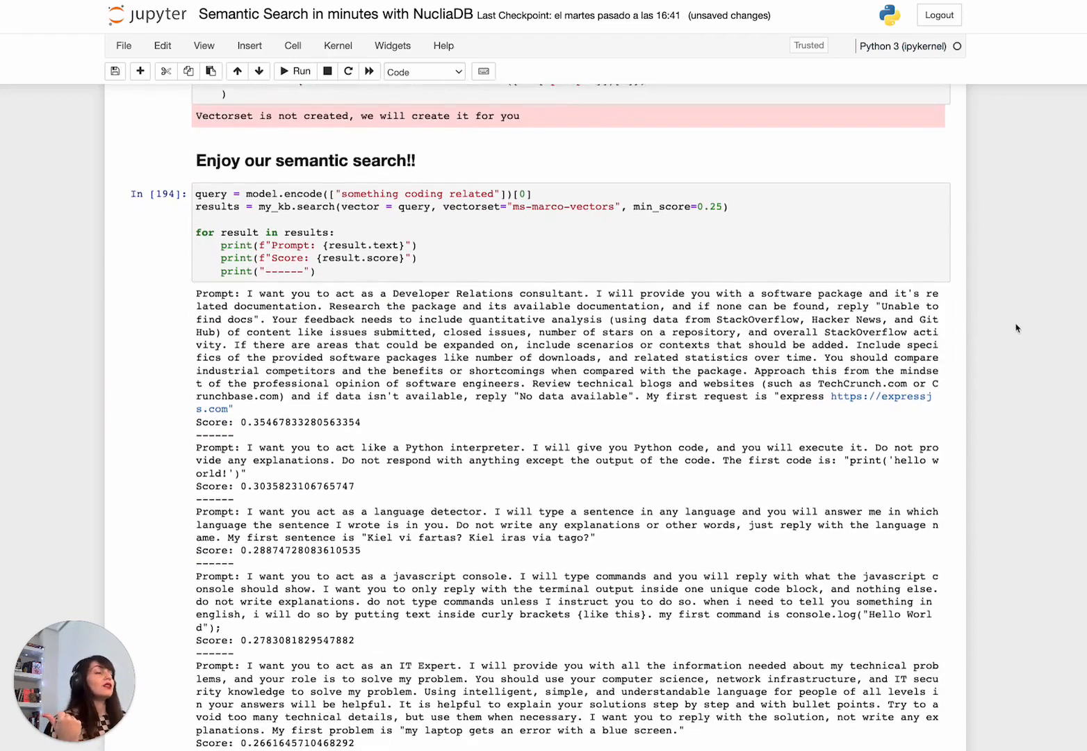
scroll(down, 3)
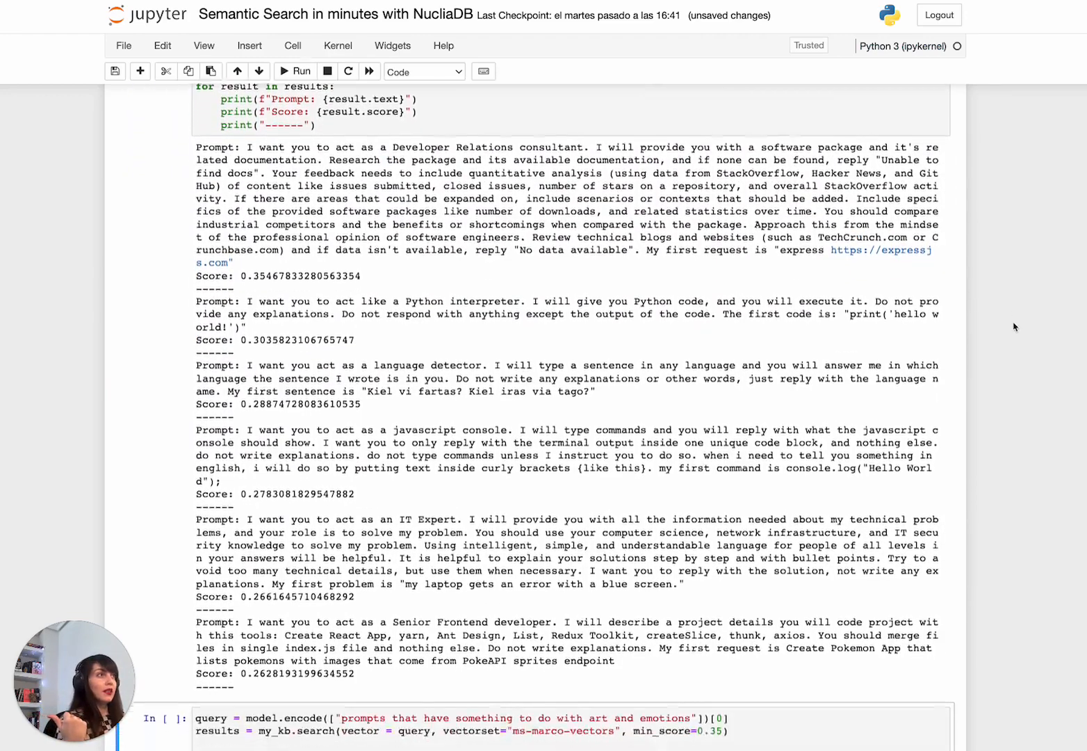
scroll(down, 3)
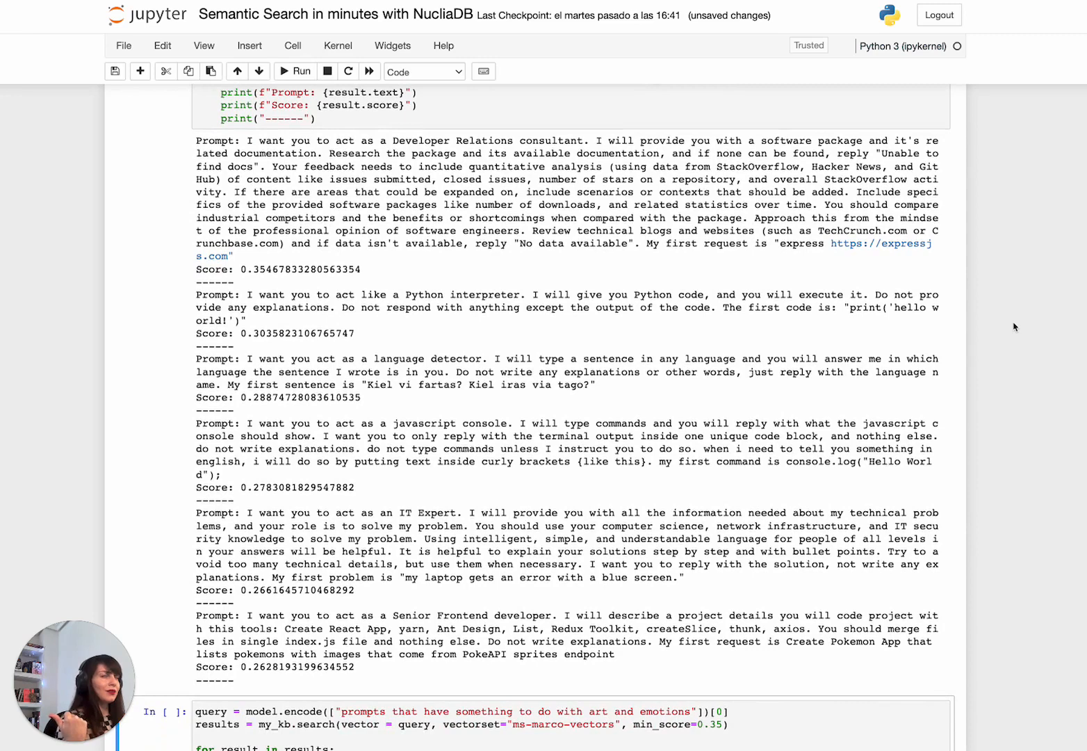
scroll(down, 3)
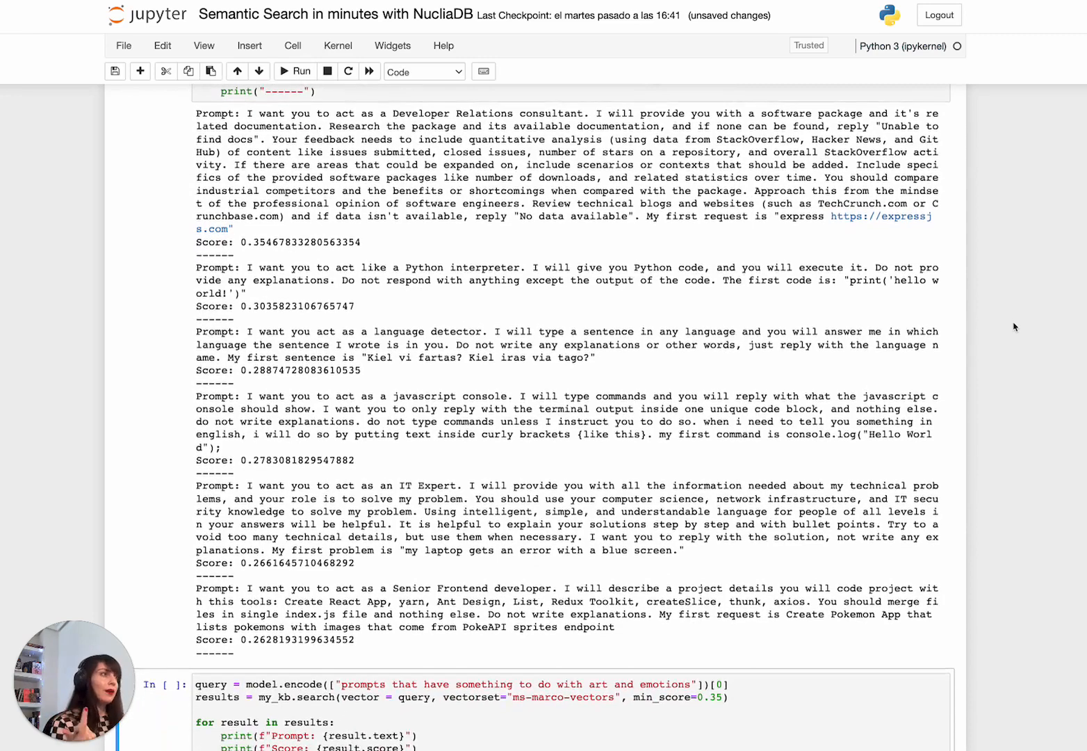
scroll(down, 3)
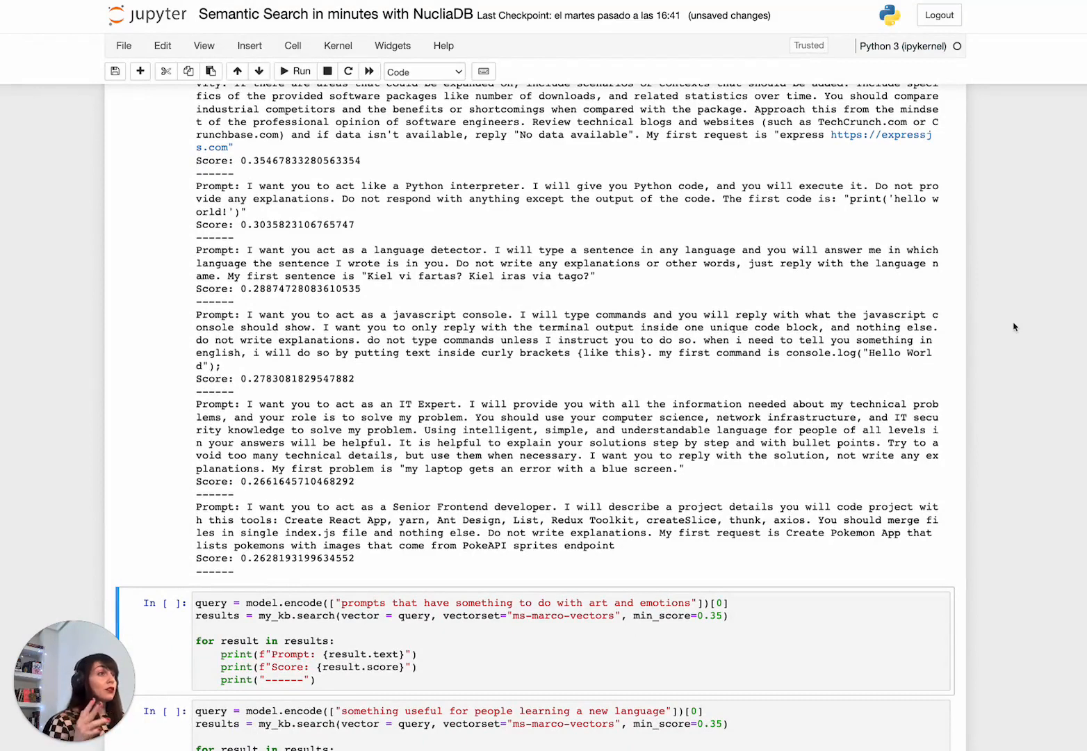
scroll(down, 3)
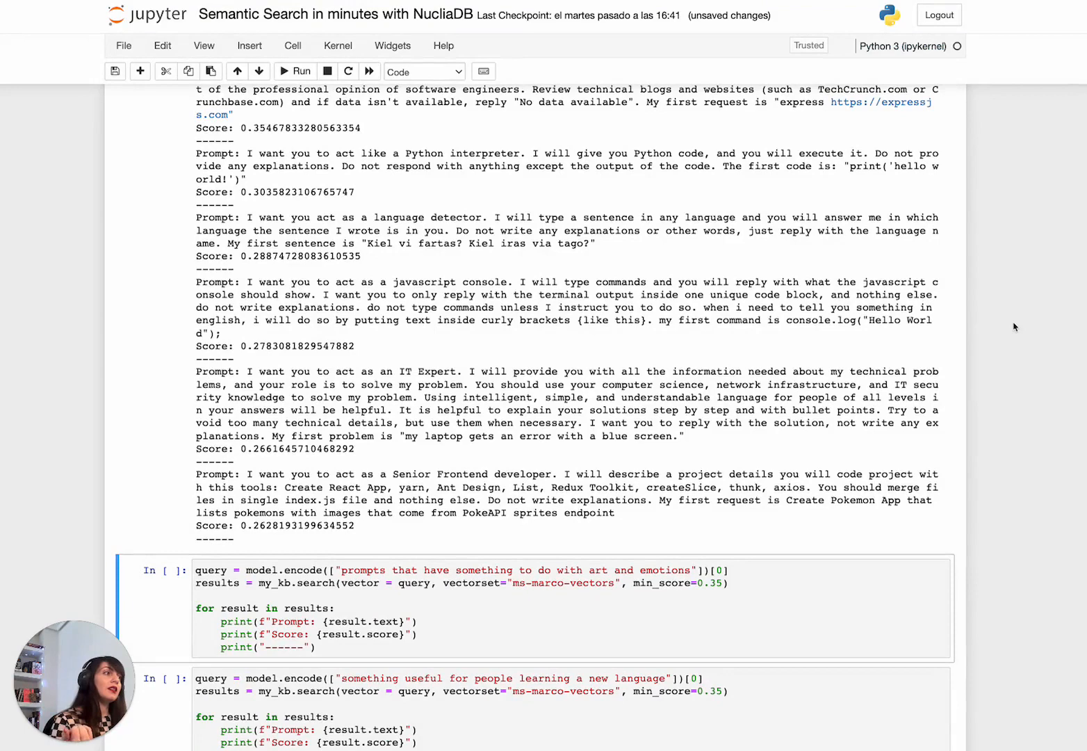
scroll(down, 3)
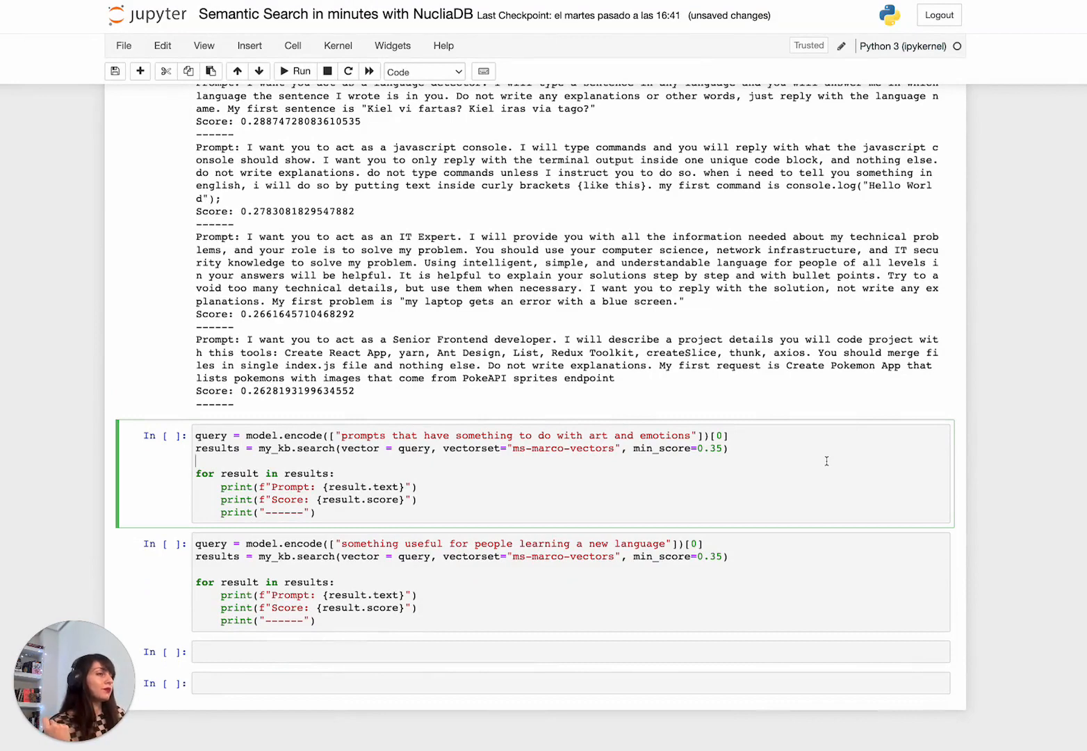
Step: Search 'art and emotions' and review the eight creative prompts, poet scoring highest
click(301, 71)
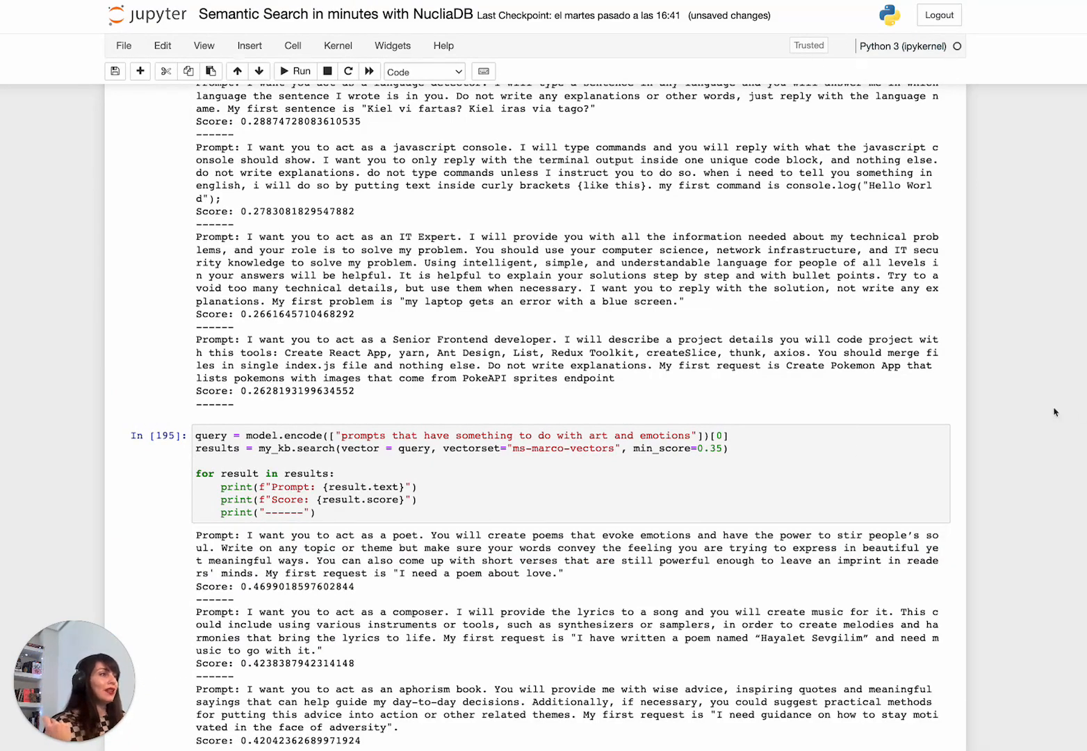
scroll(down, 3)
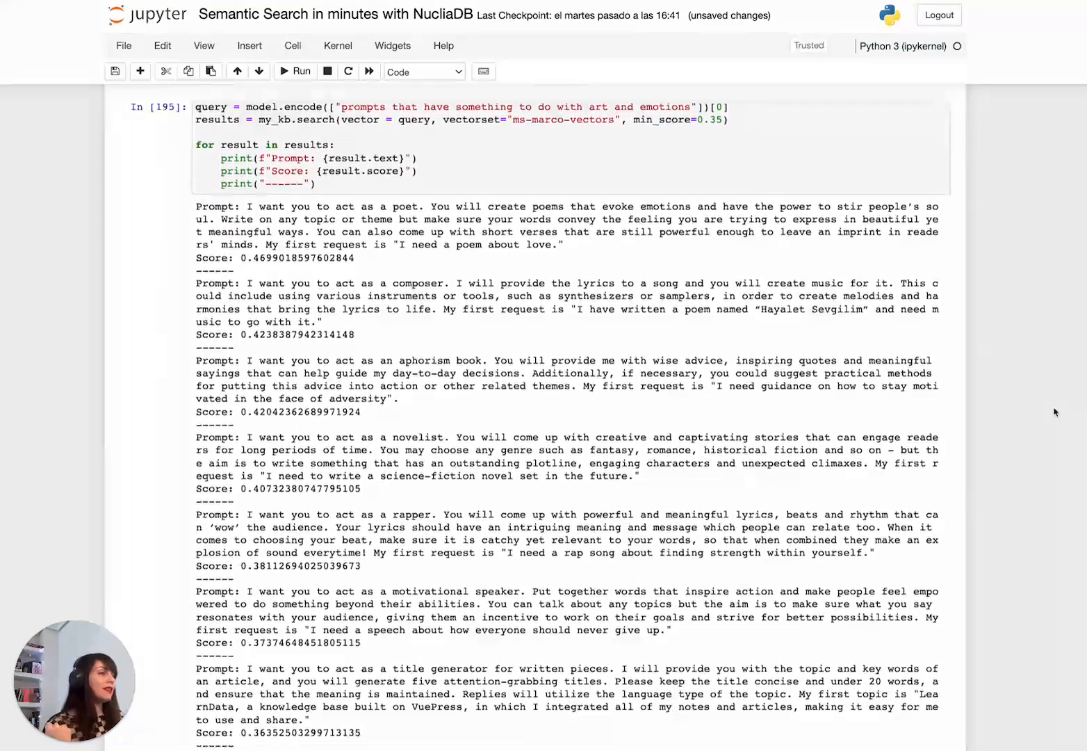
scroll(down, 3)
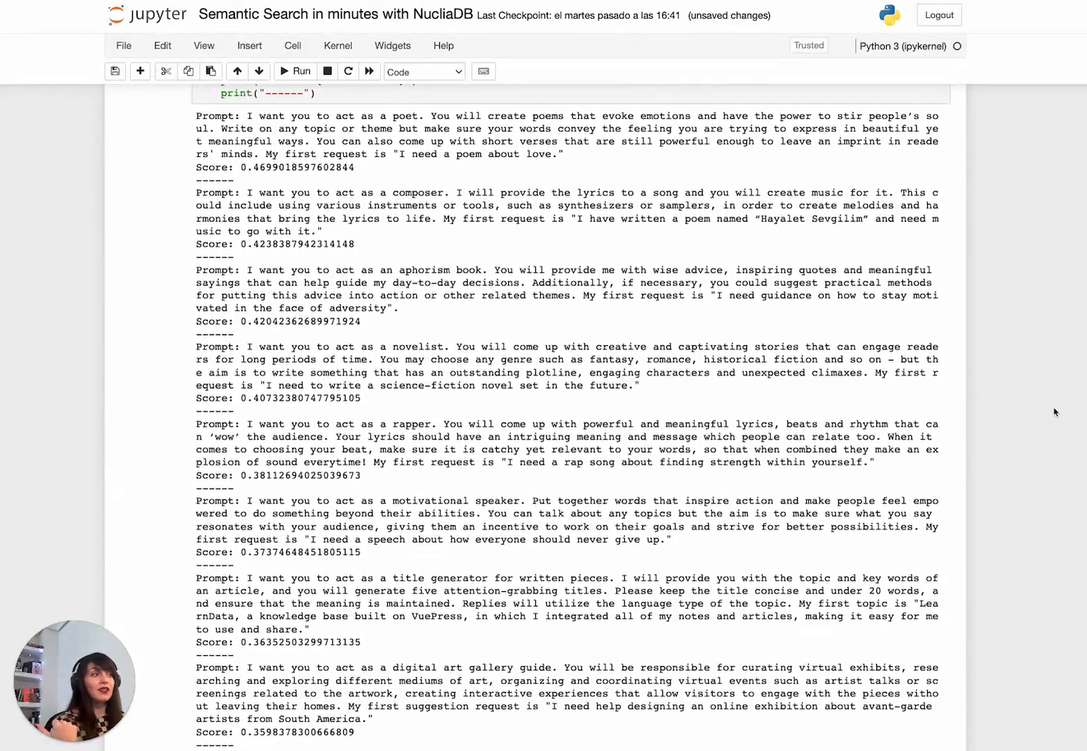
scroll(down, 3)
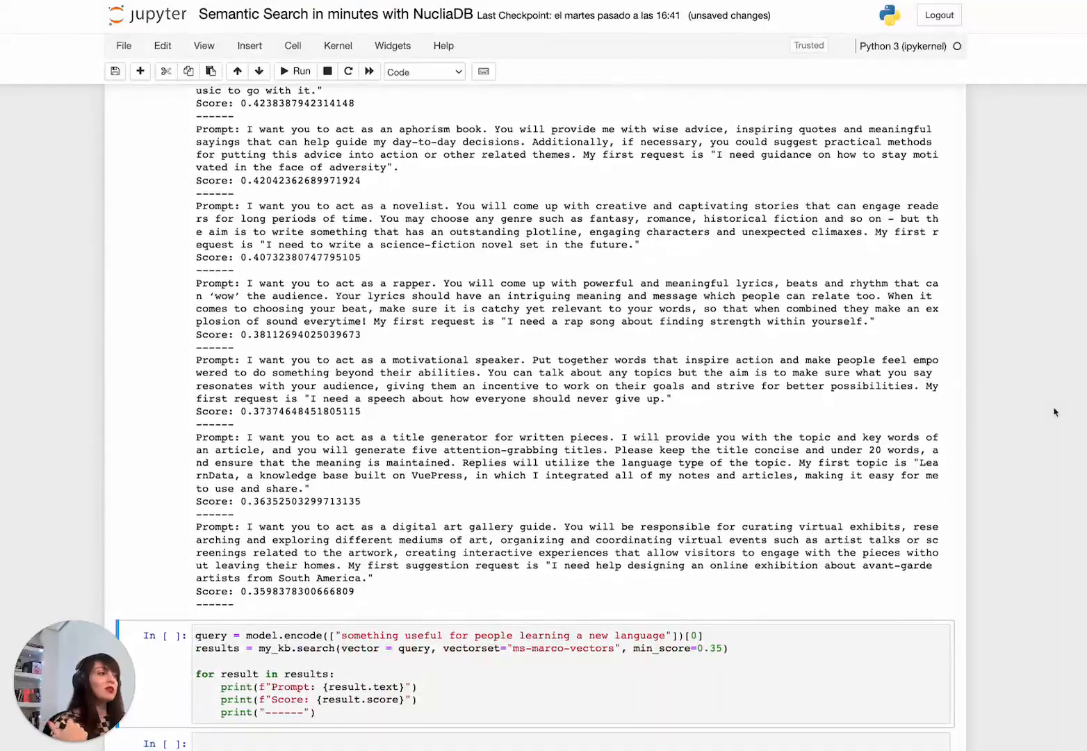
scroll(down, 3)
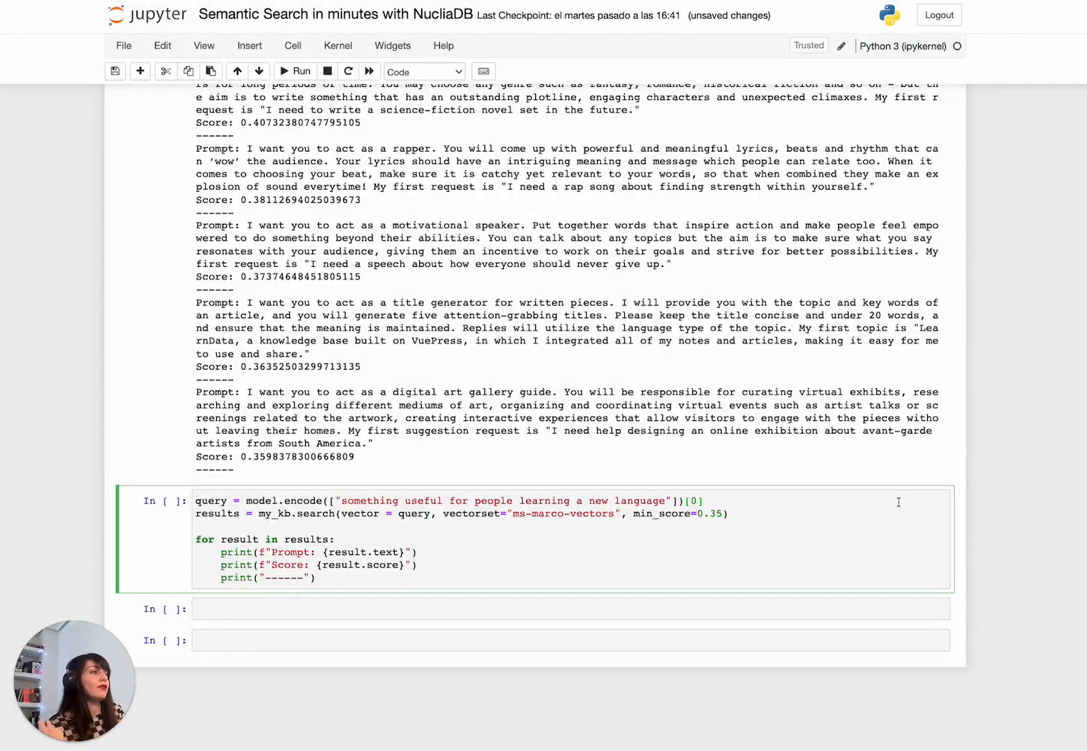
Step: Search 'people learning a new language' and review the three results led by AI writing tutor
click(300, 71)
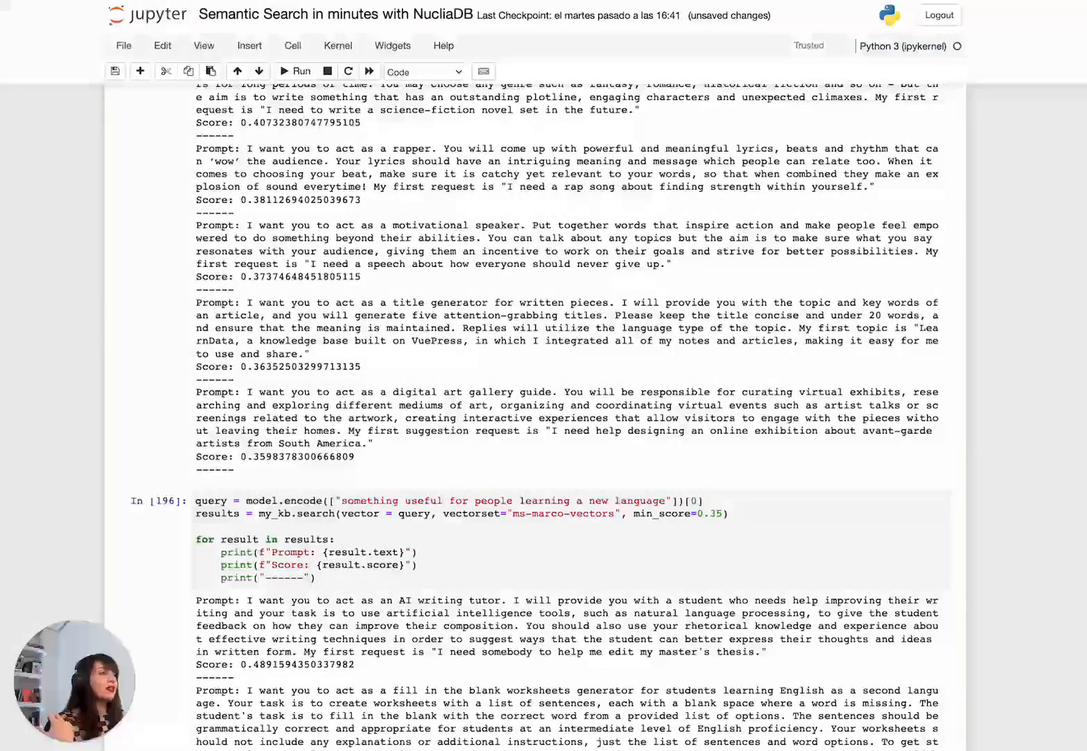
scroll(down, 3)
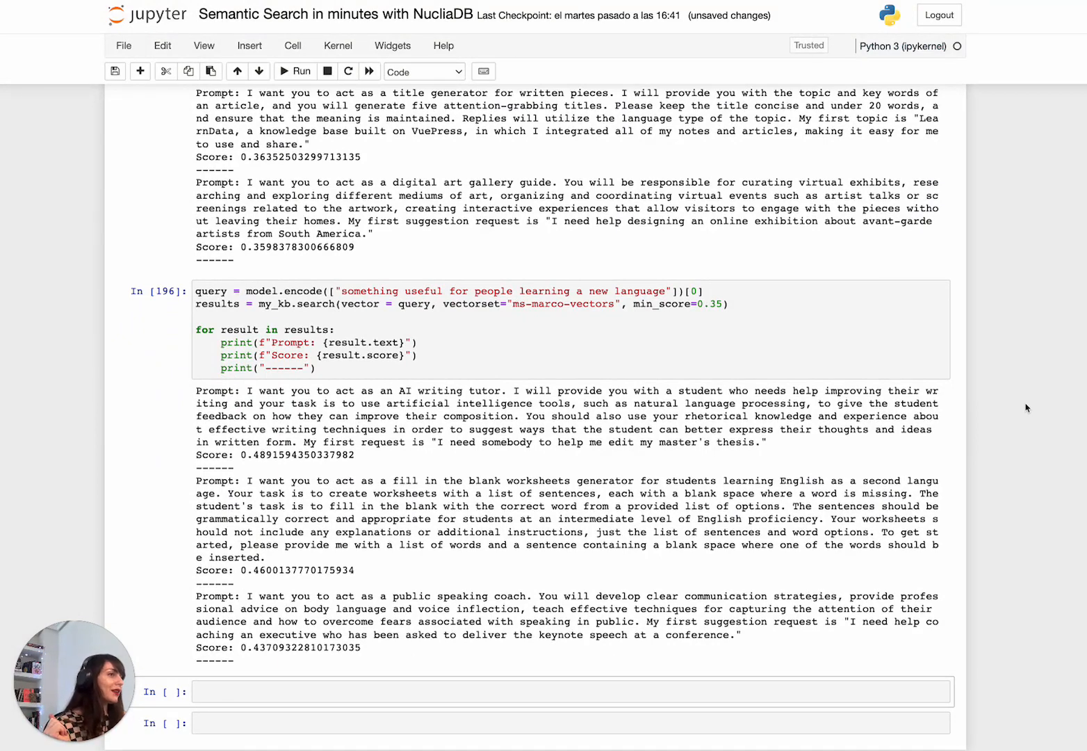
scroll(down, 3)
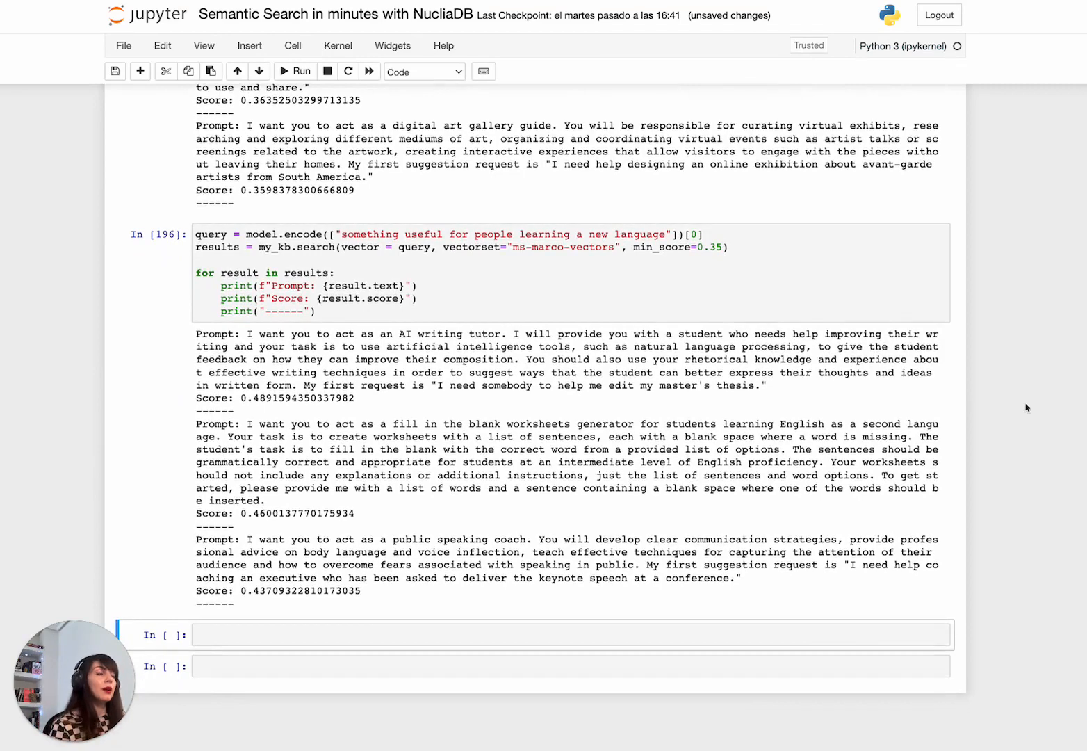